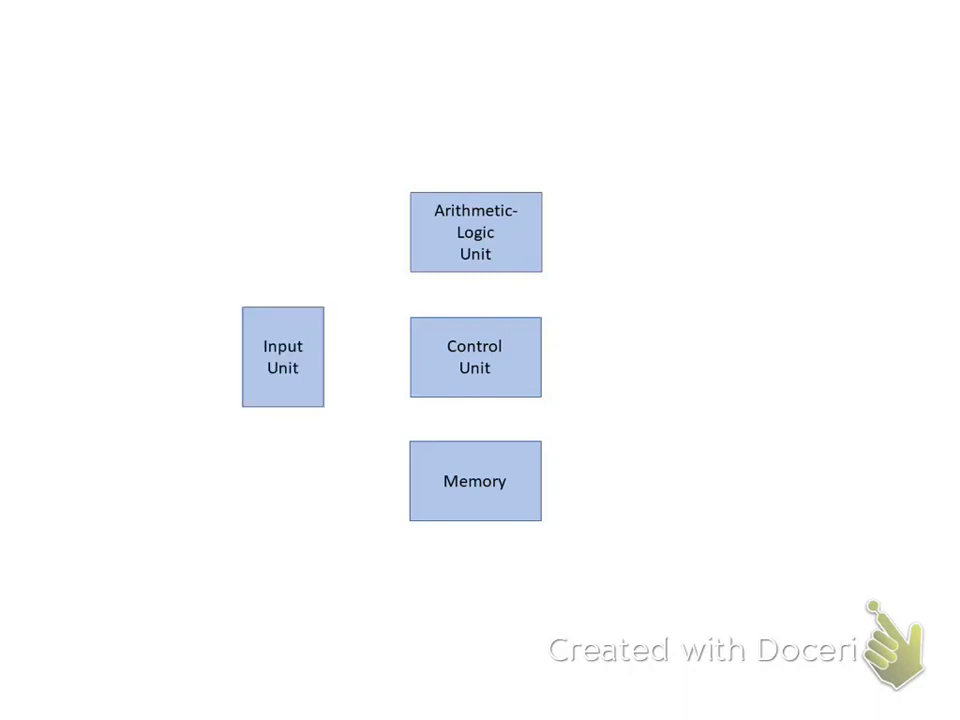
# - Reveal the Output Unit block to the right of the Control Unit, completing the five-unit diagram
pyautogui.click(668, 356)
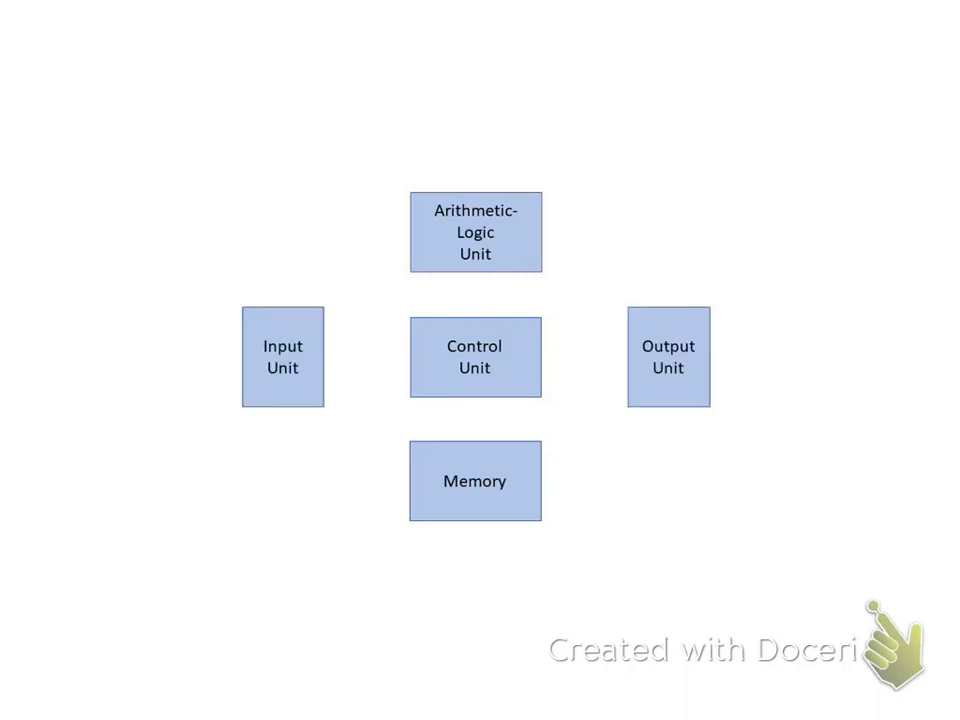